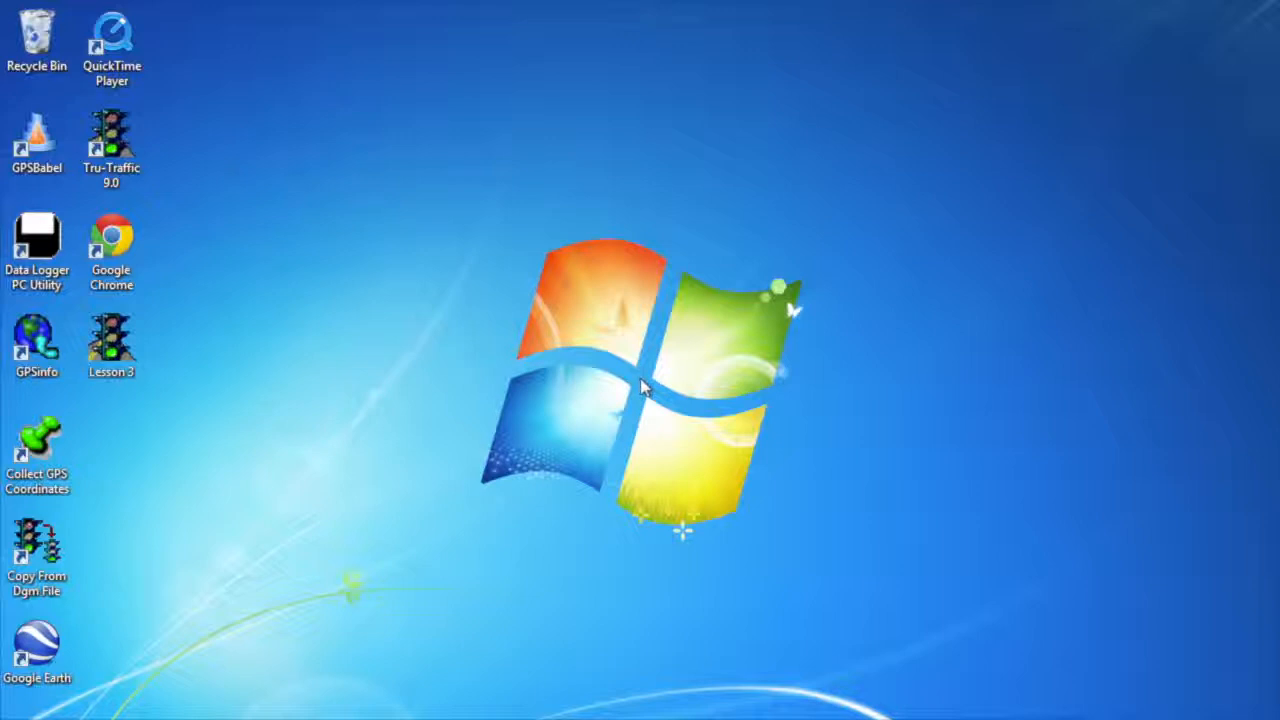
pyautogui.moveTo(370, 383)
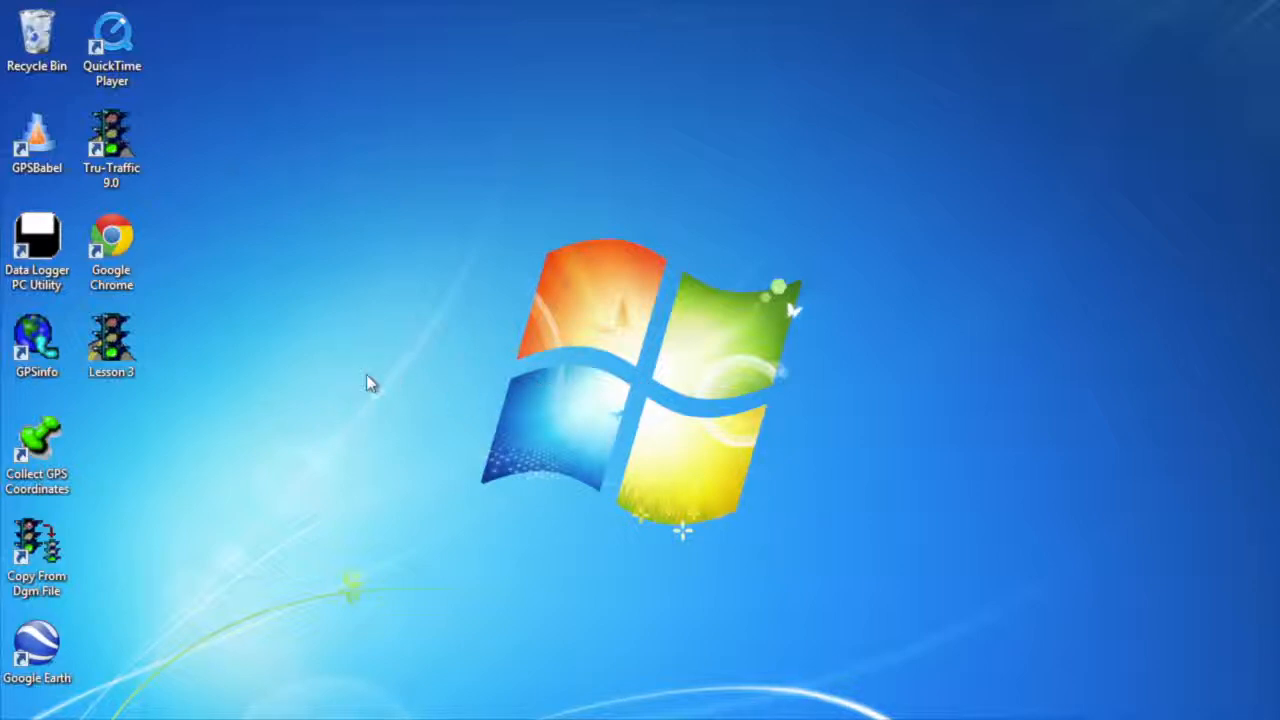
# Step: Launch Tru-Traffic with Lesson 3.Dgm from the desktop shortcut
pyautogui.doubleClick(111, 140)
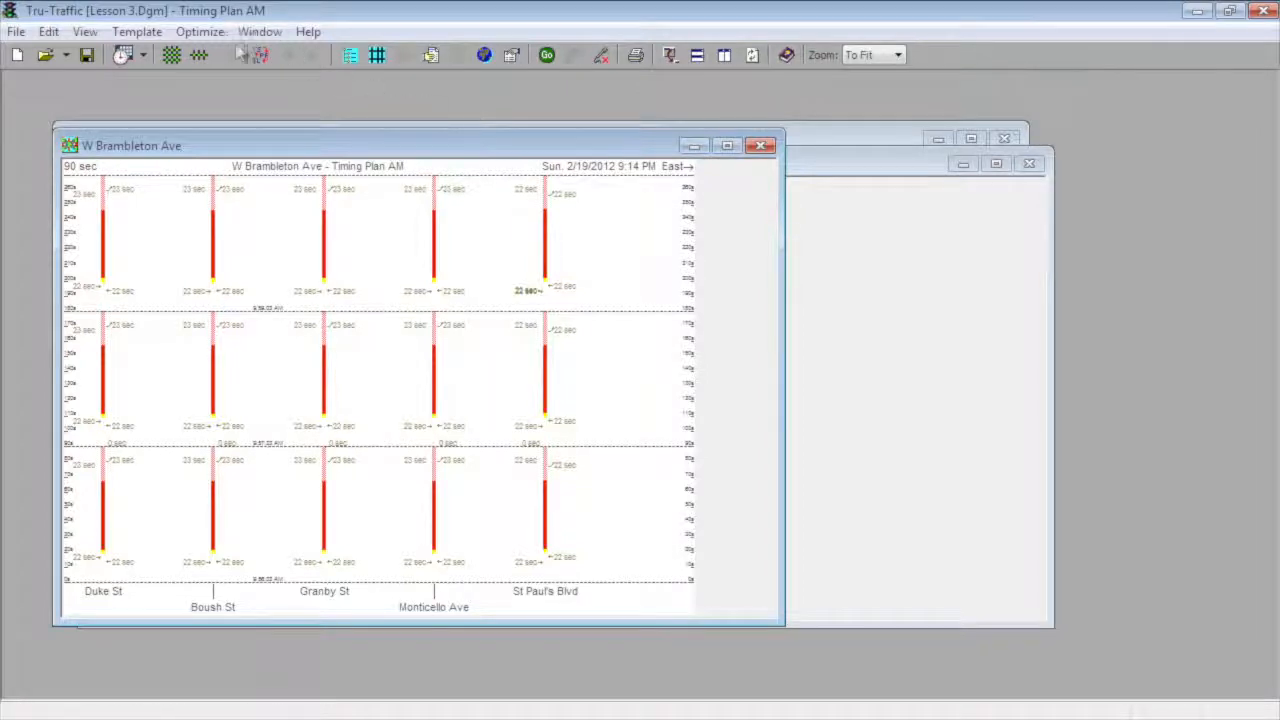
pyautogui.moveTo(199, 55)
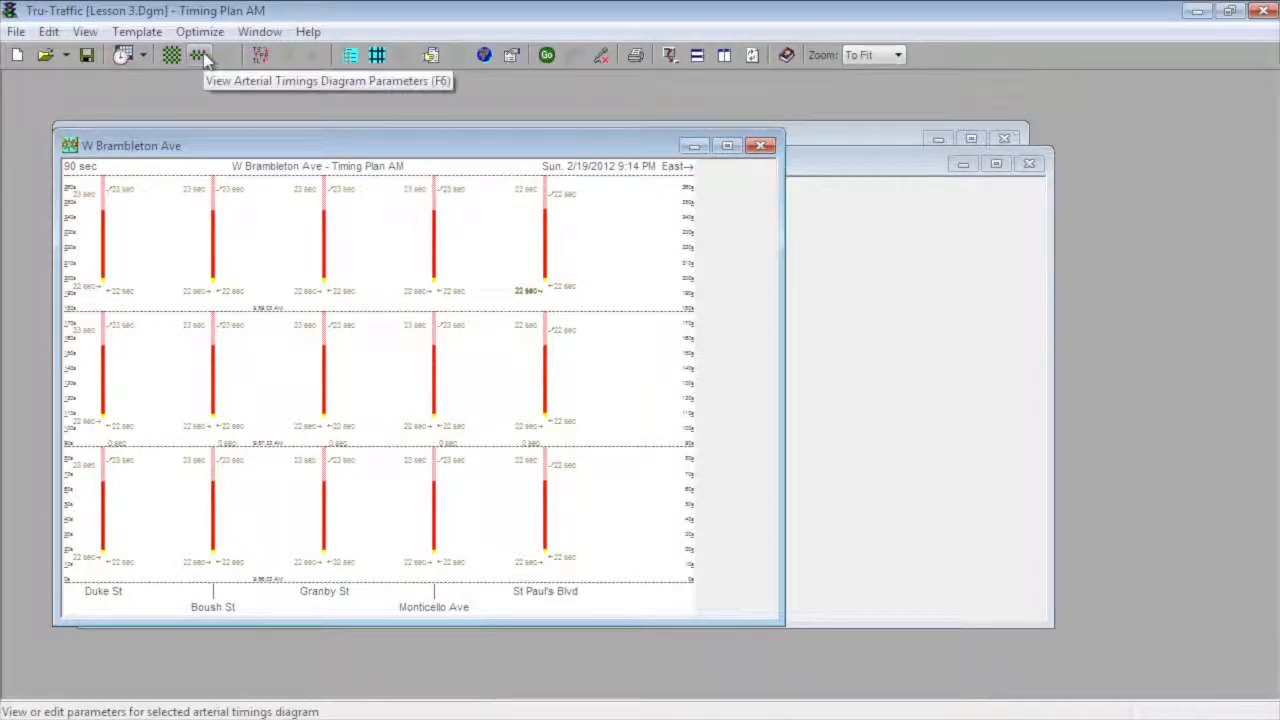
# Step: Open the arterial diagram parameters and set the diagram type to Time-Space
pyautogui.click(199, 55)
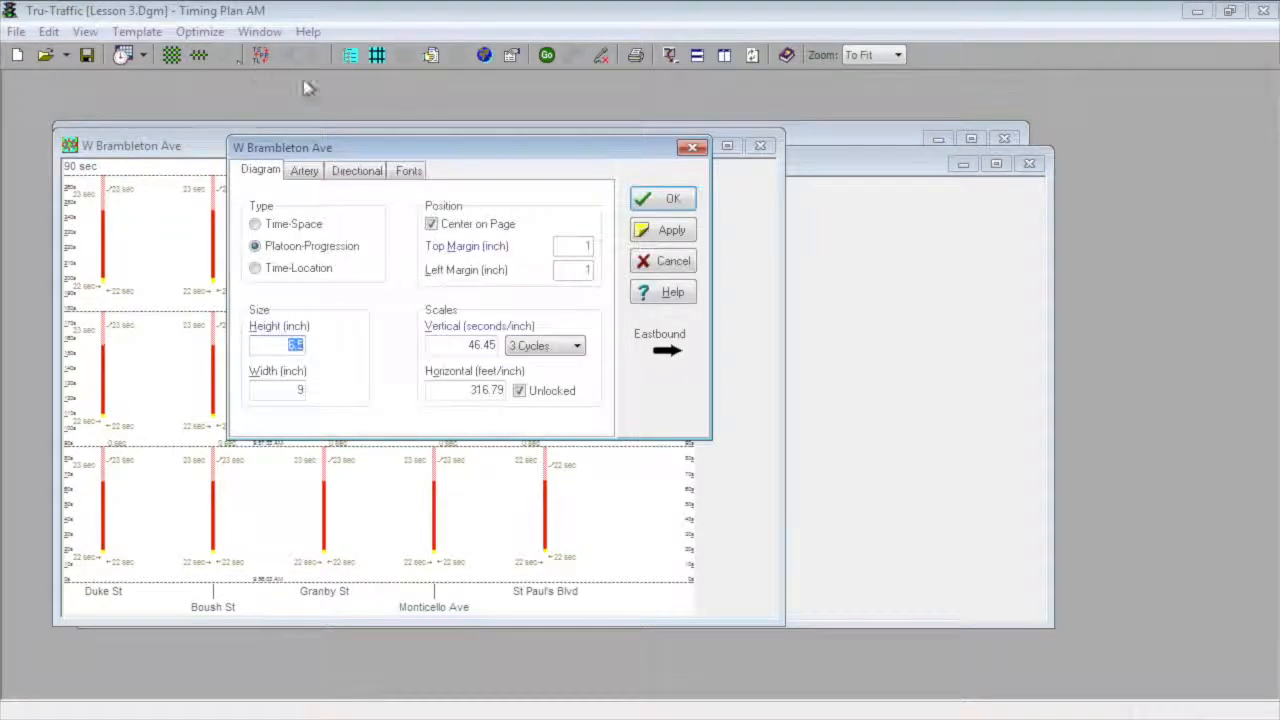
pyautogui.moveTo(395, 150)
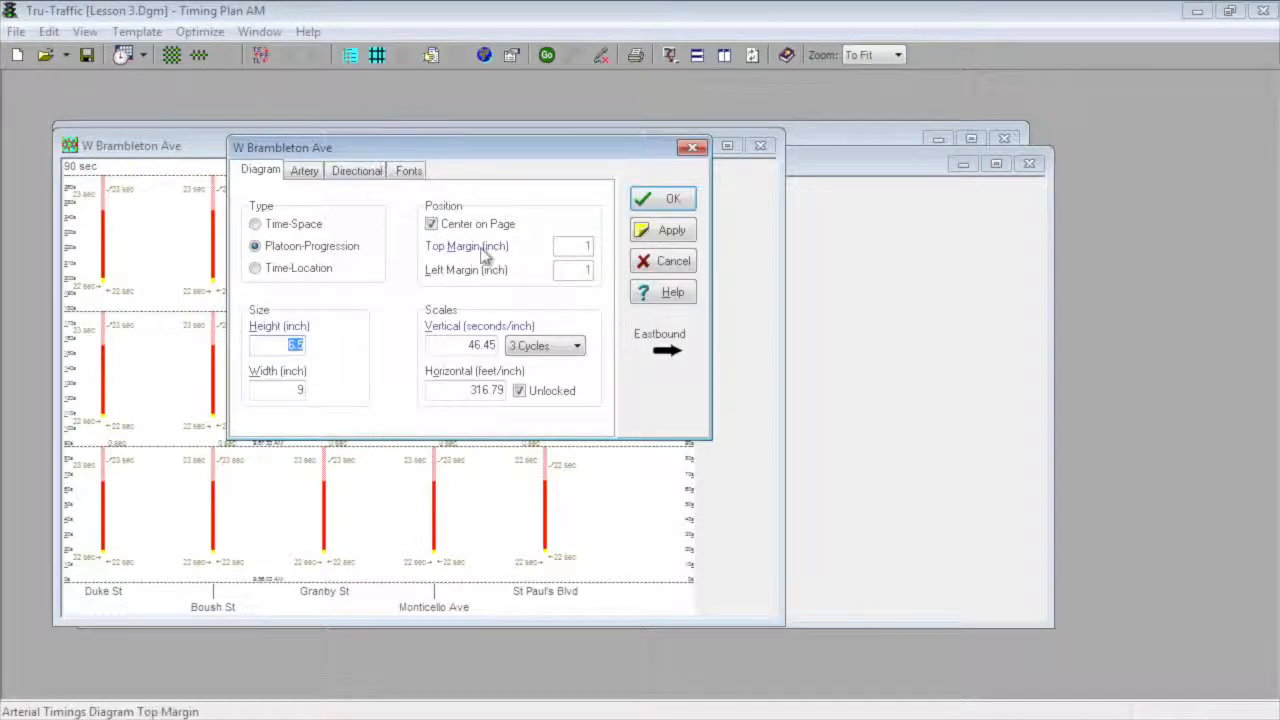
pyautogui.click(256, 223)
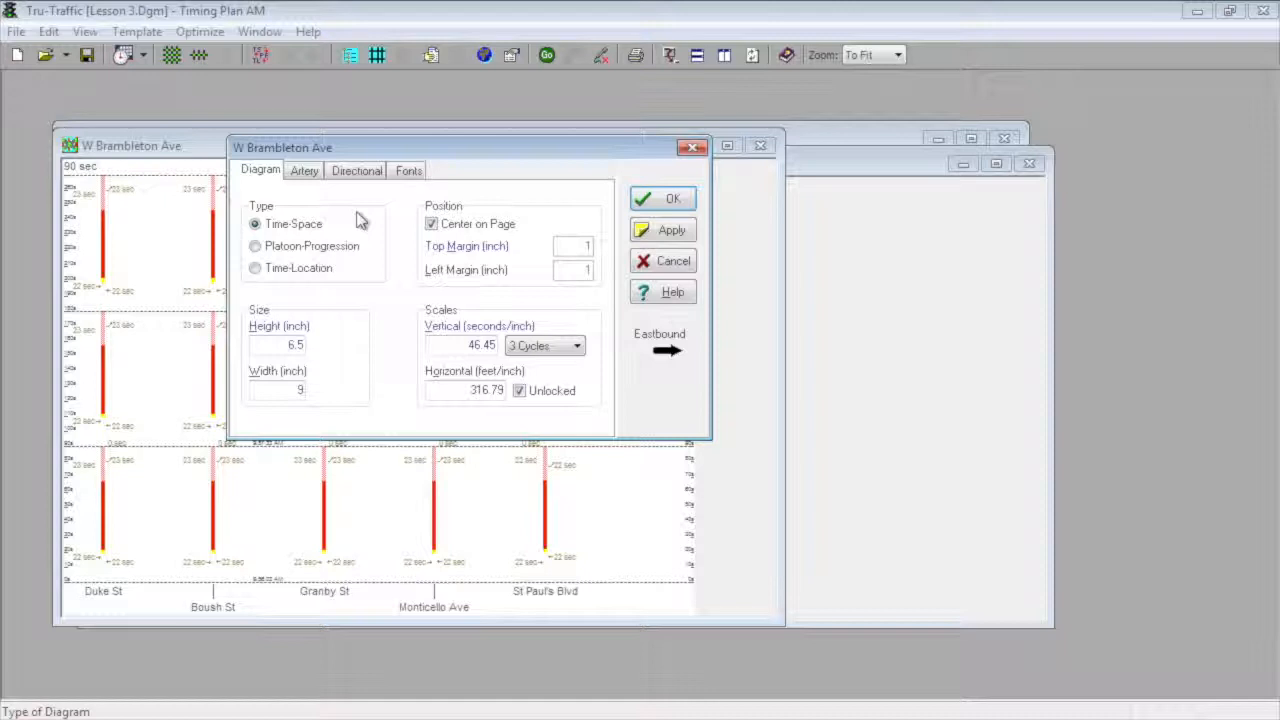
pyautogui.click(255, 246)
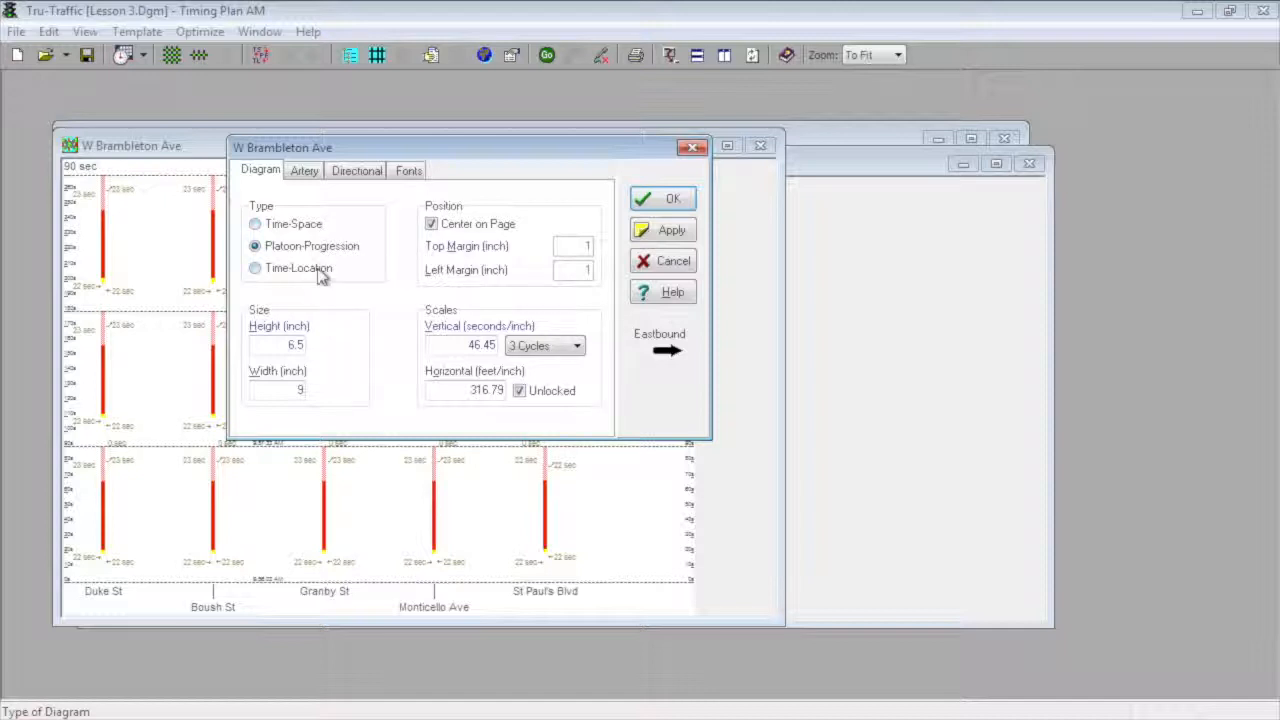
pyautogui.click(255, 267)
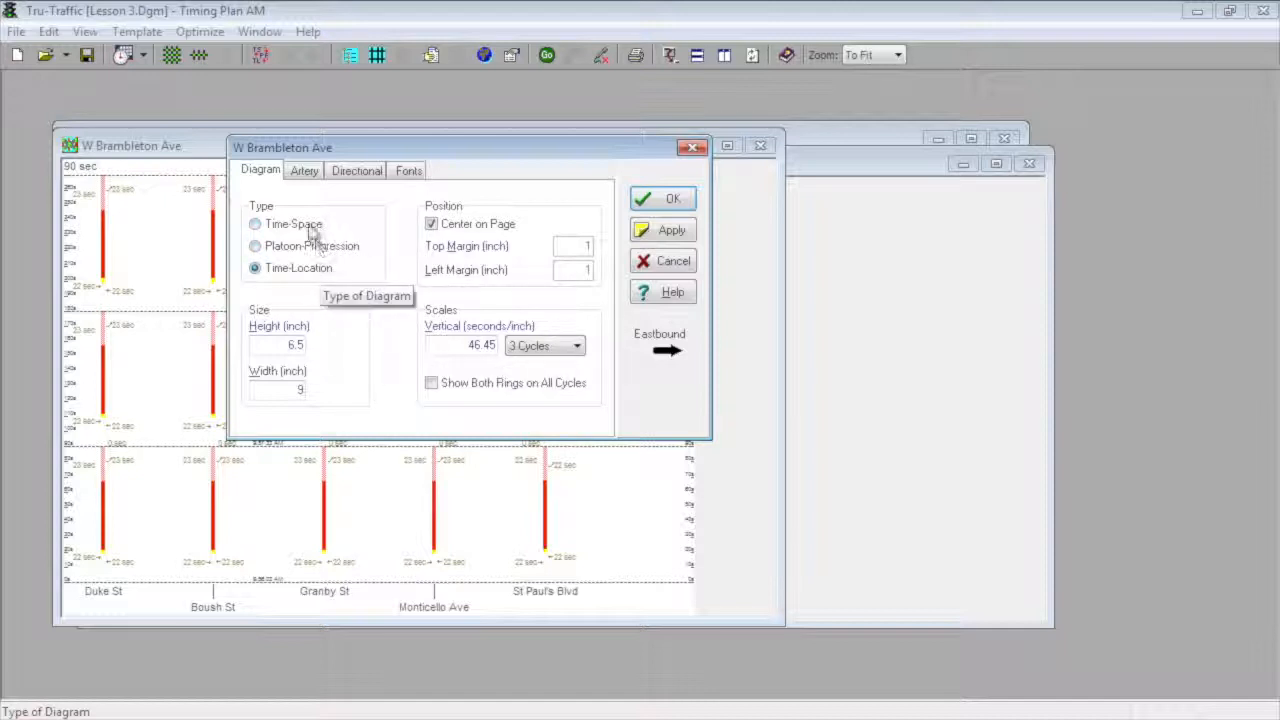
pyautogui.click(255, 223)
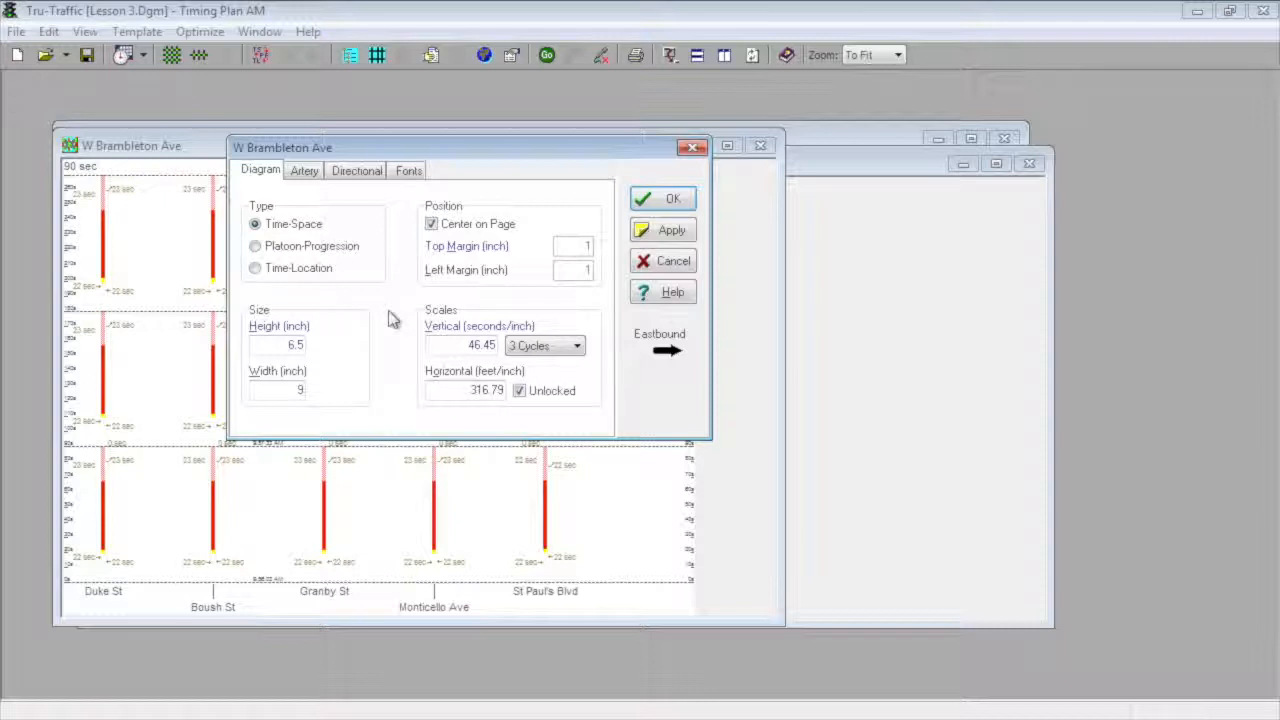
pyautogui.moveTo(374, 345)
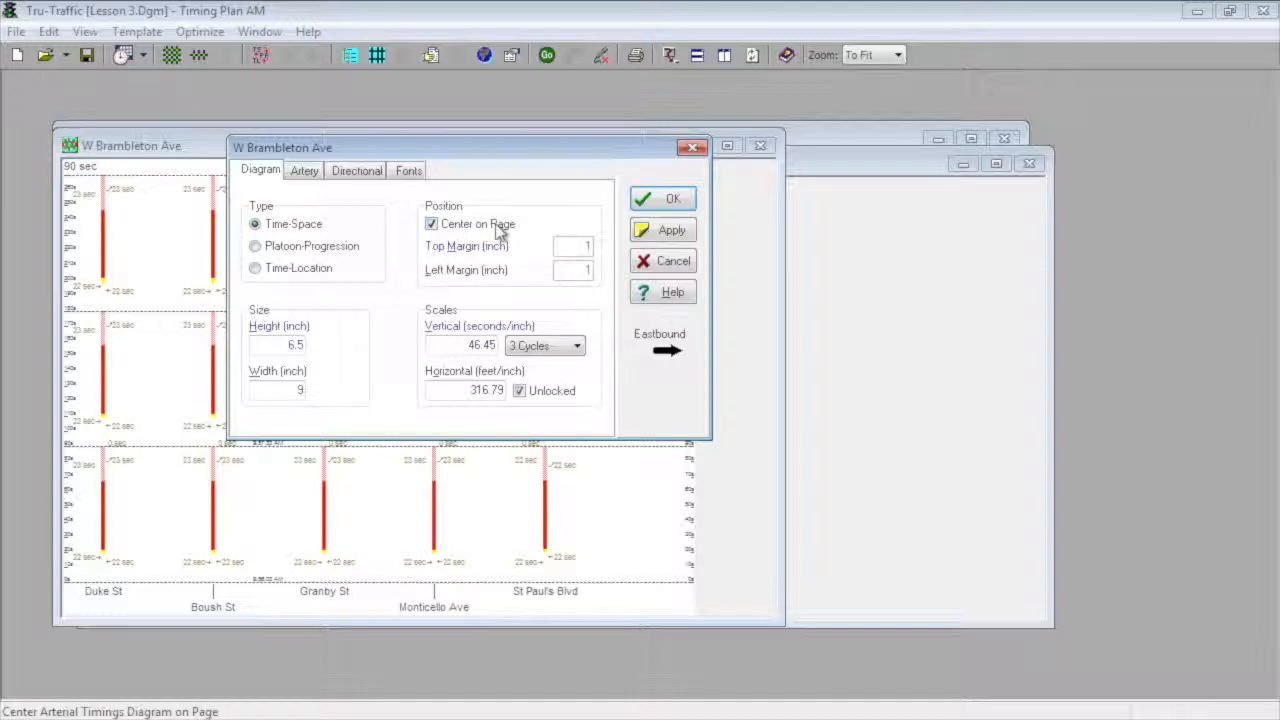
pyautogui.moveTo(560, 232)
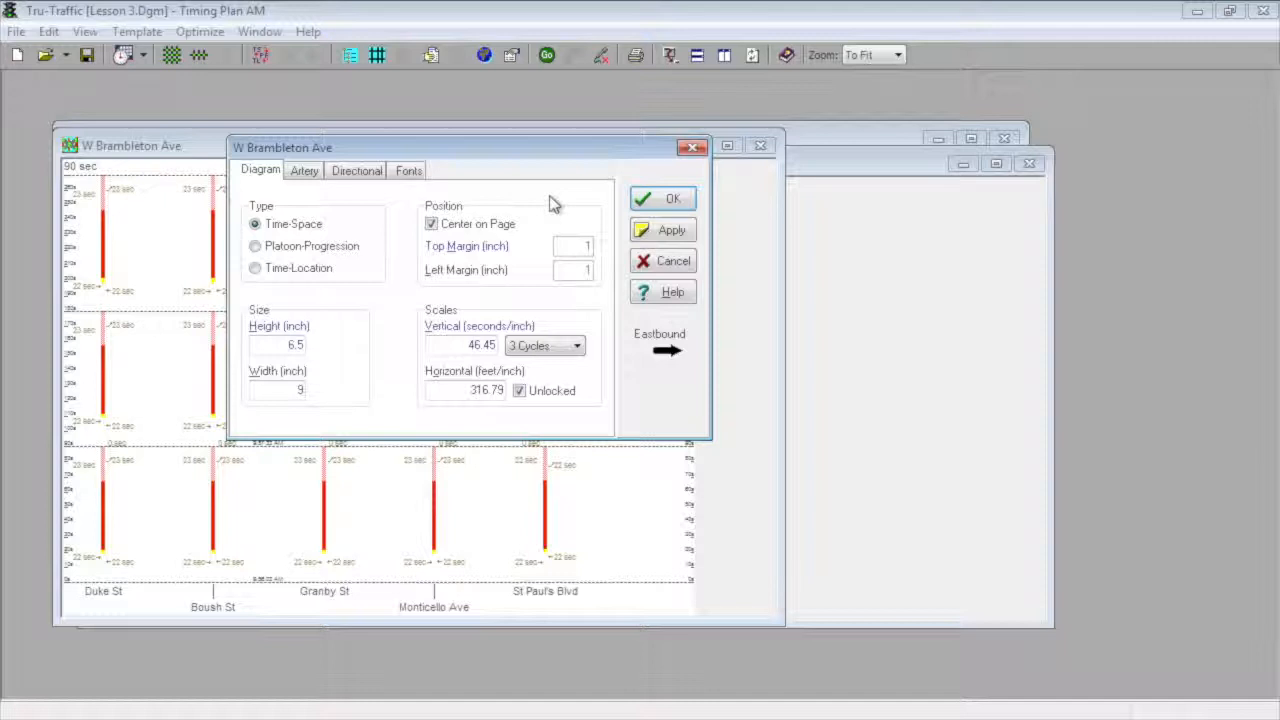
# Step: Review the Artery tab's name and notes, then view the Directional tab's speed and one-way settings
pyautogui.click(304, 170)
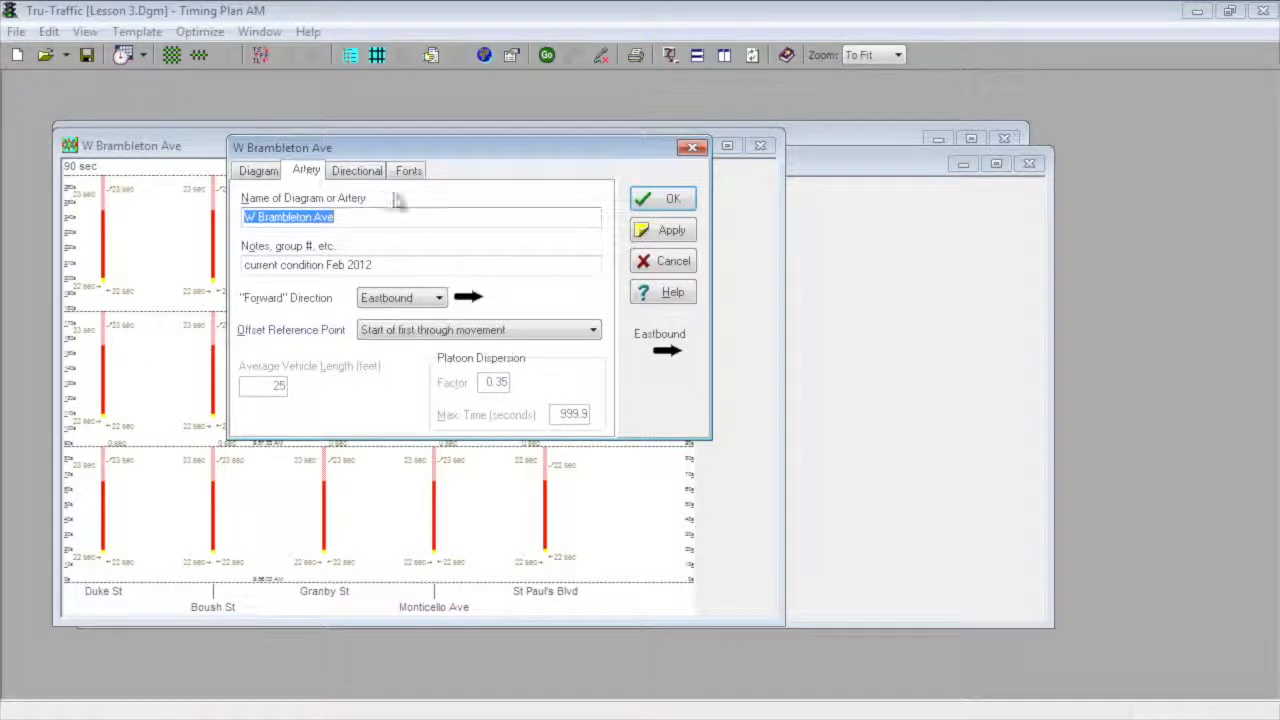
pyautogui.moveTo(538, 193)
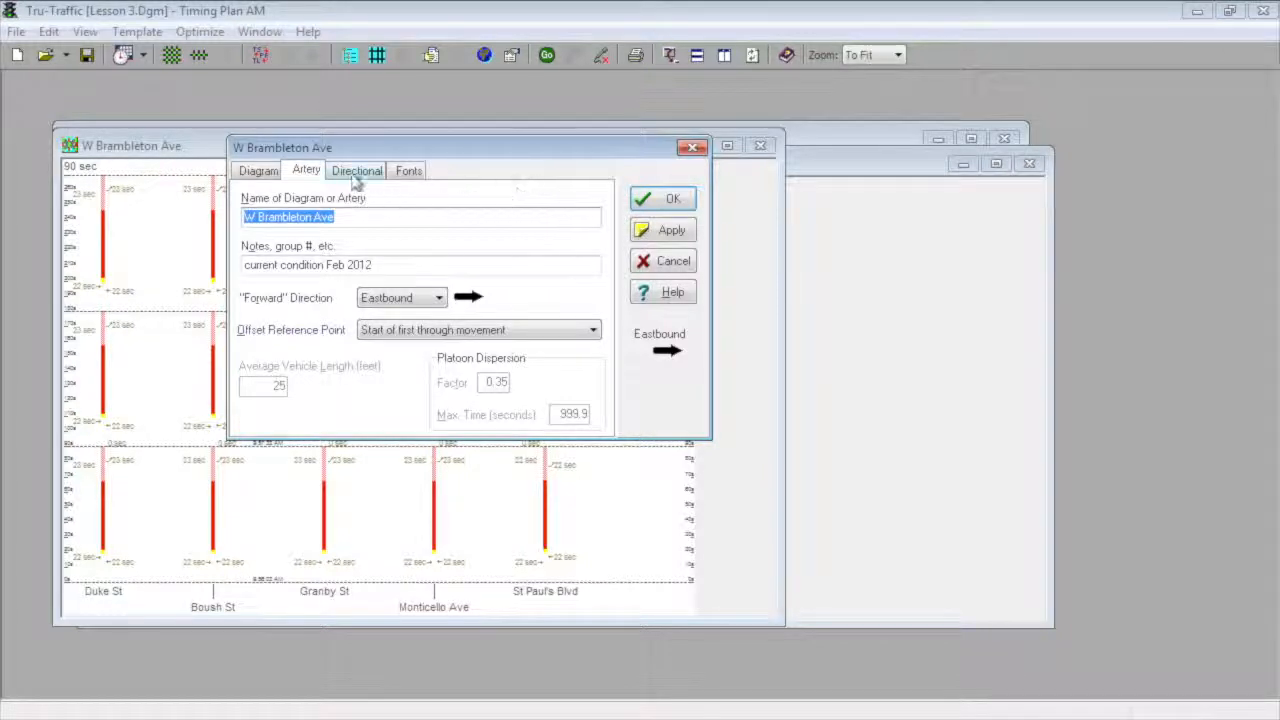
pyautogui.click(356, 170)
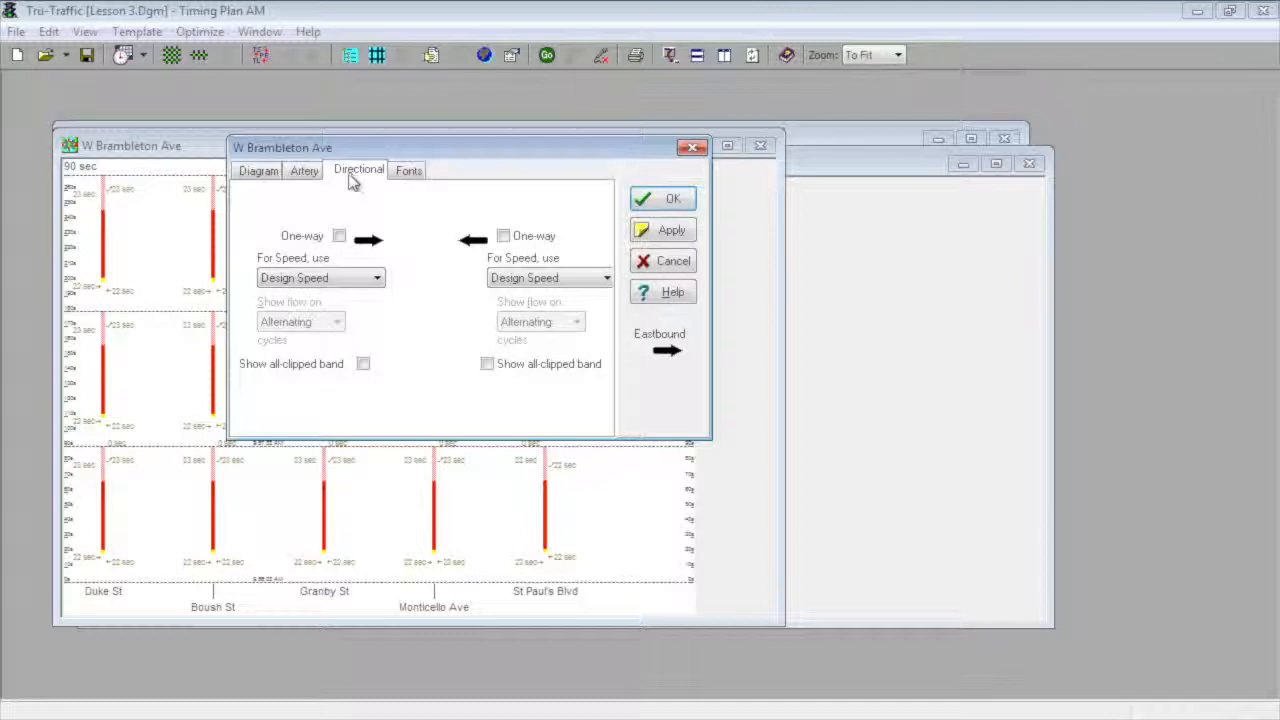
pyautogui.click(340, 236)
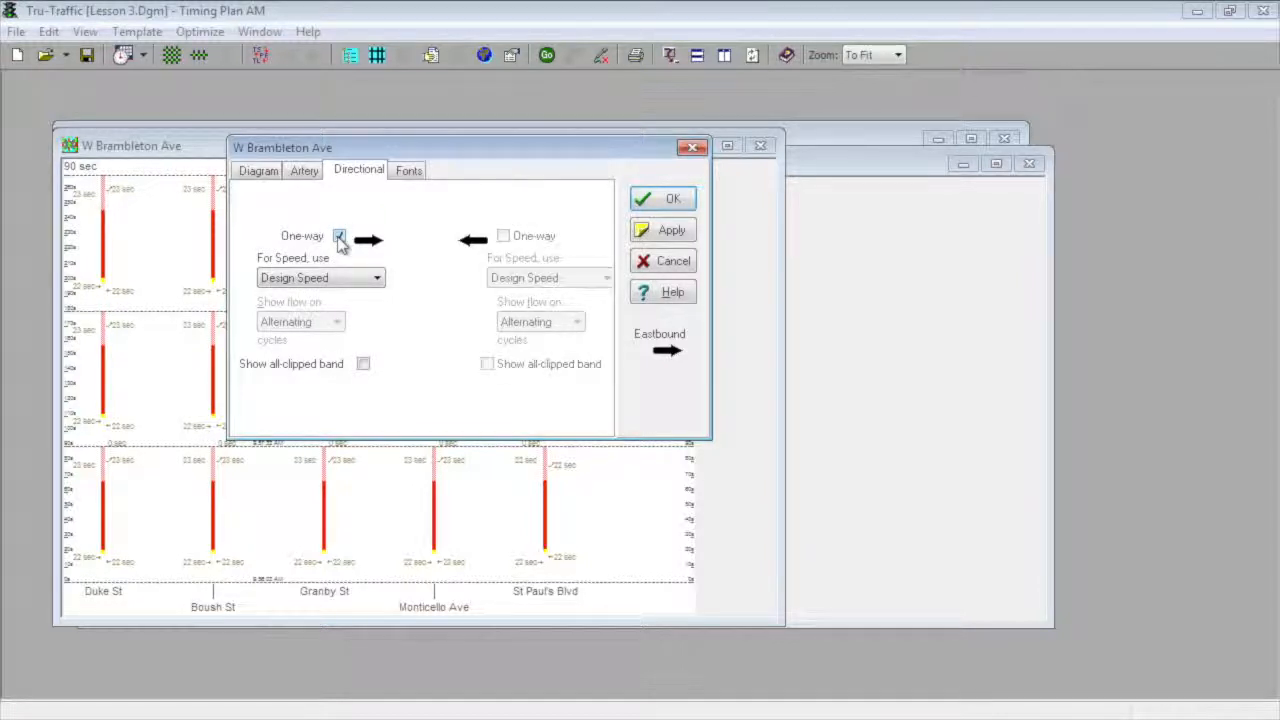
pyautogui.click(339, 236)
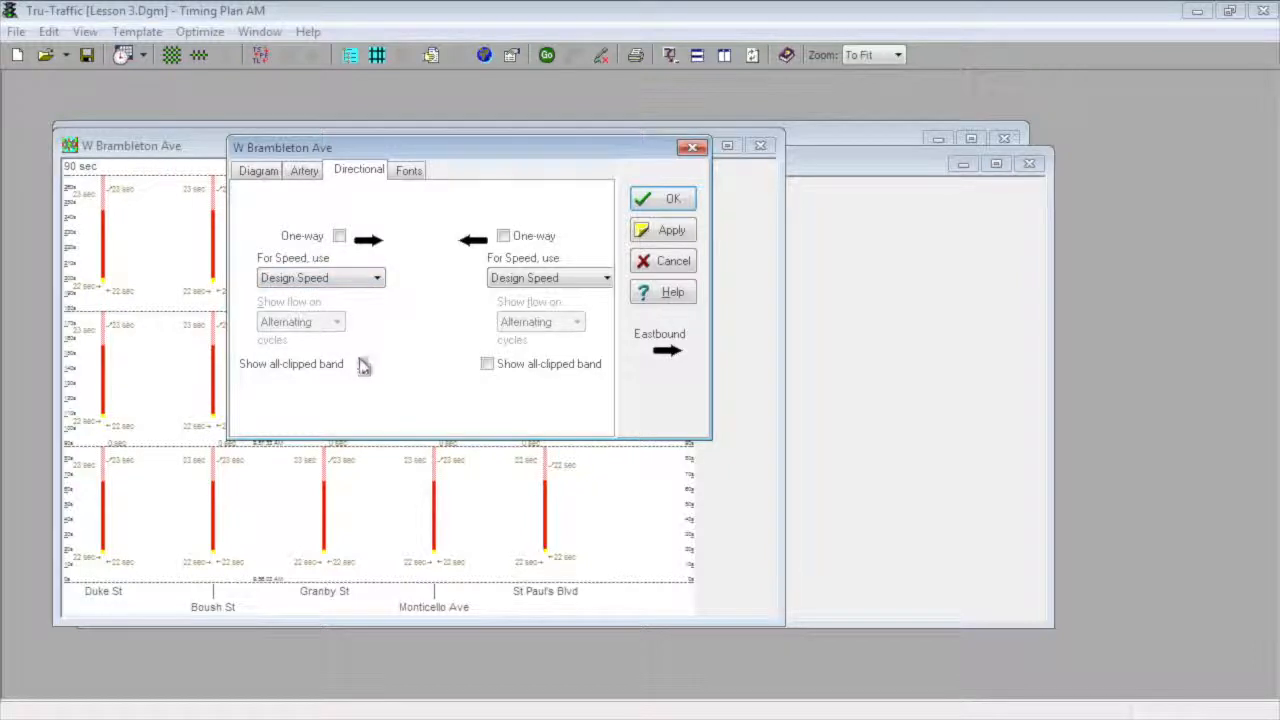
pyautogui.moveTo(364, 364)
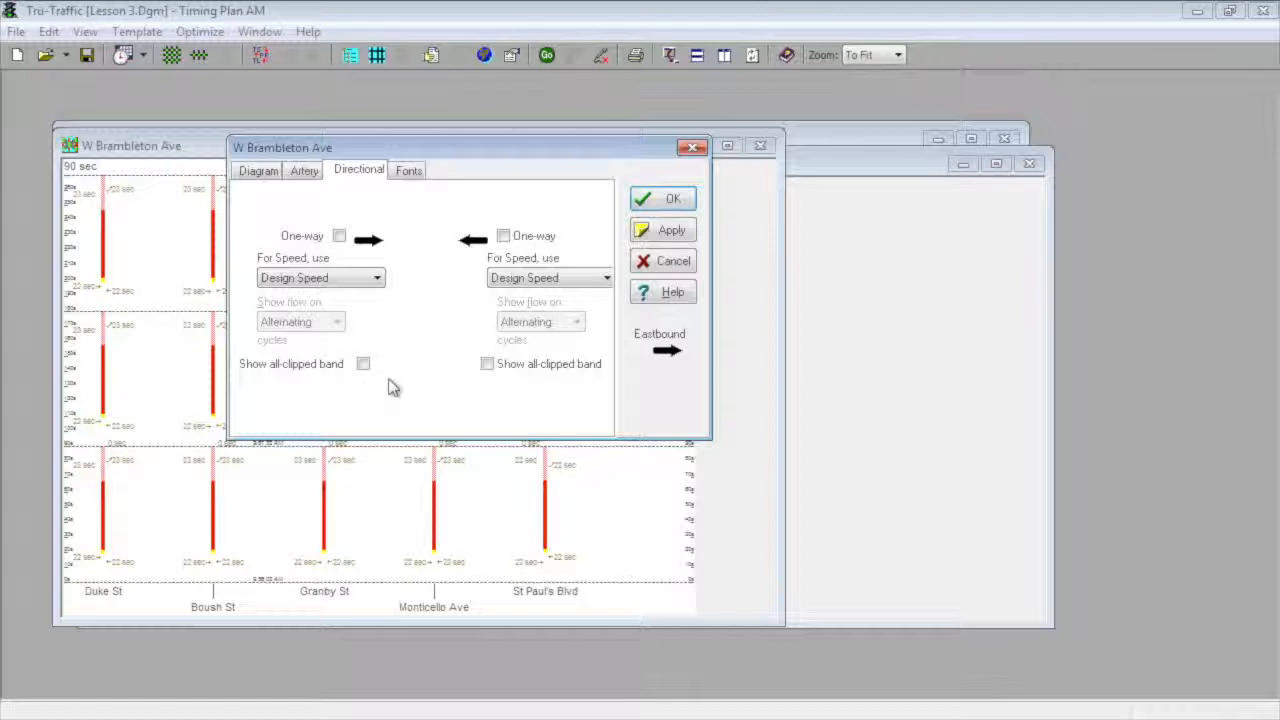
pyautogui.moveTo(425, 208)
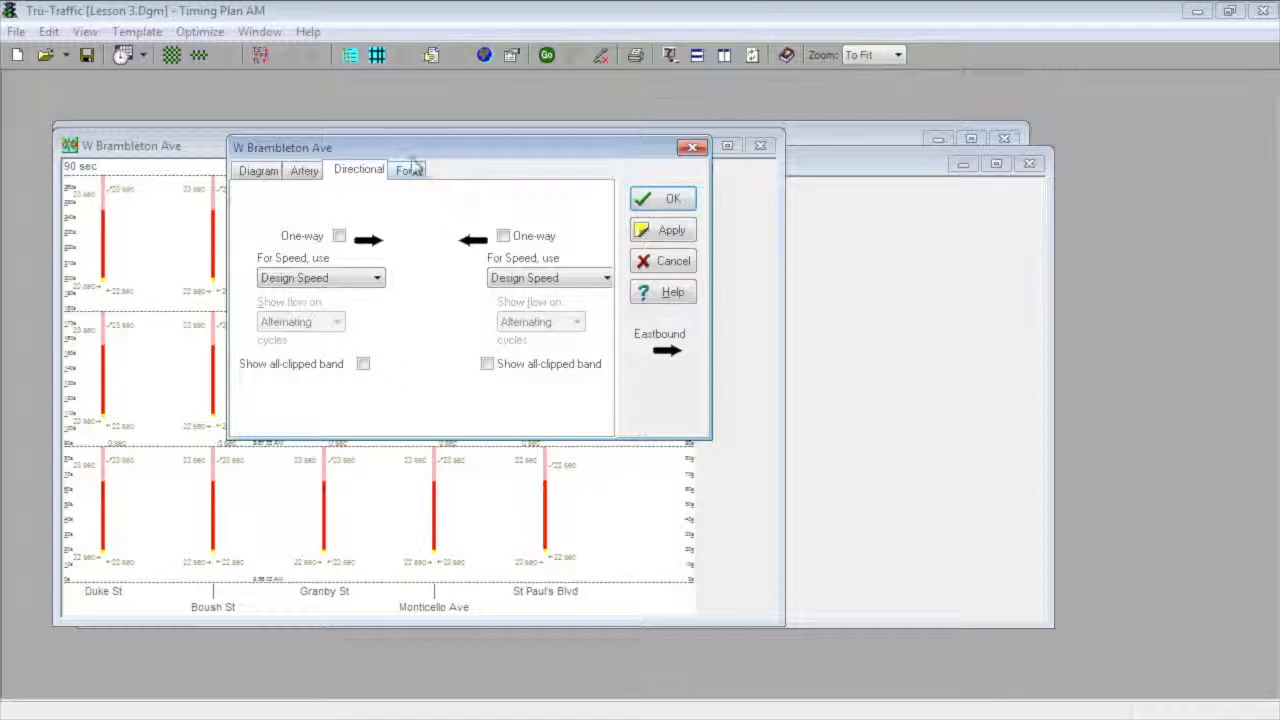
# Step: Show the Fonts tab, where the diagram title uses Arial size 11
pyautogui.click(410, 169)
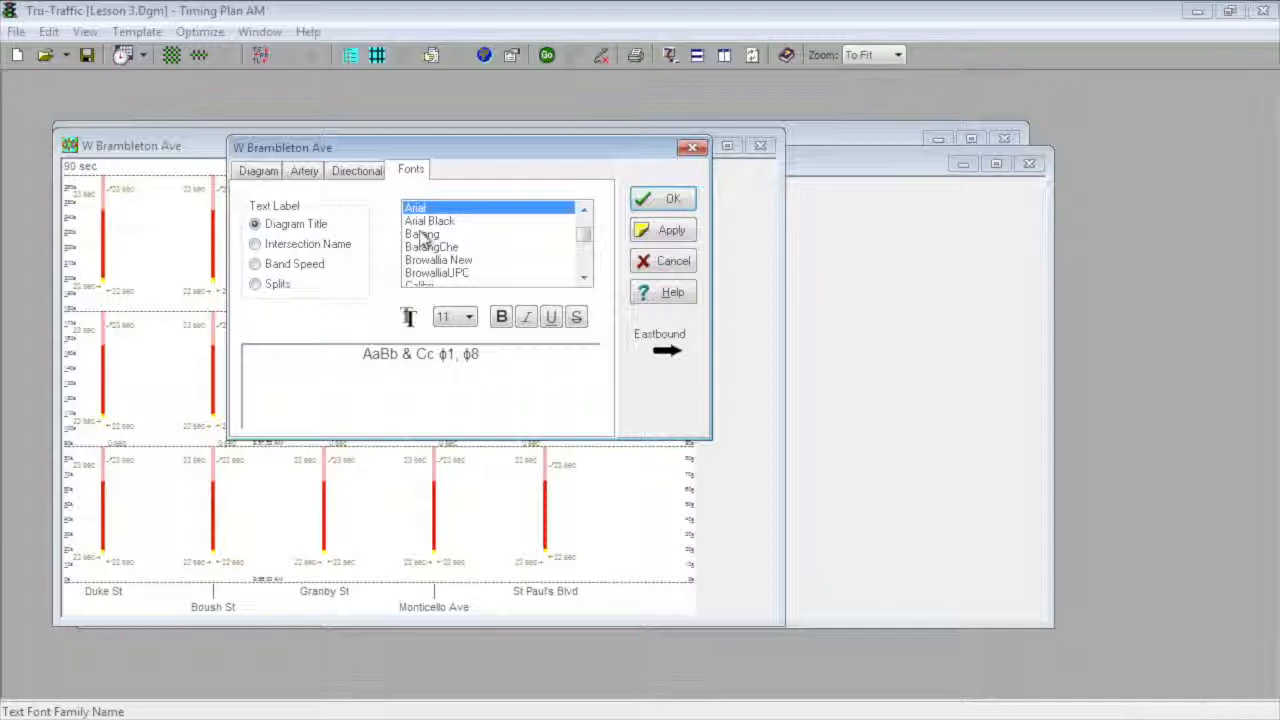
pyautogui.moveTo(501, 317)
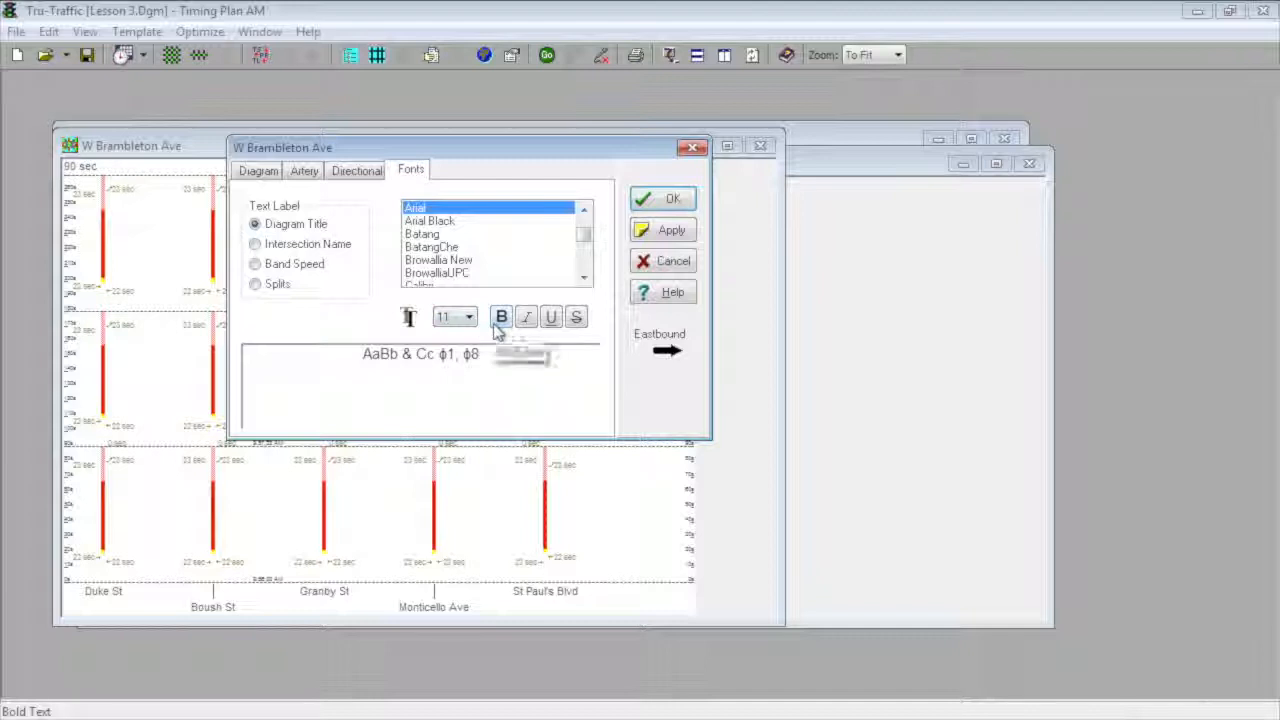
pyautogui.moveTo(501, 317)
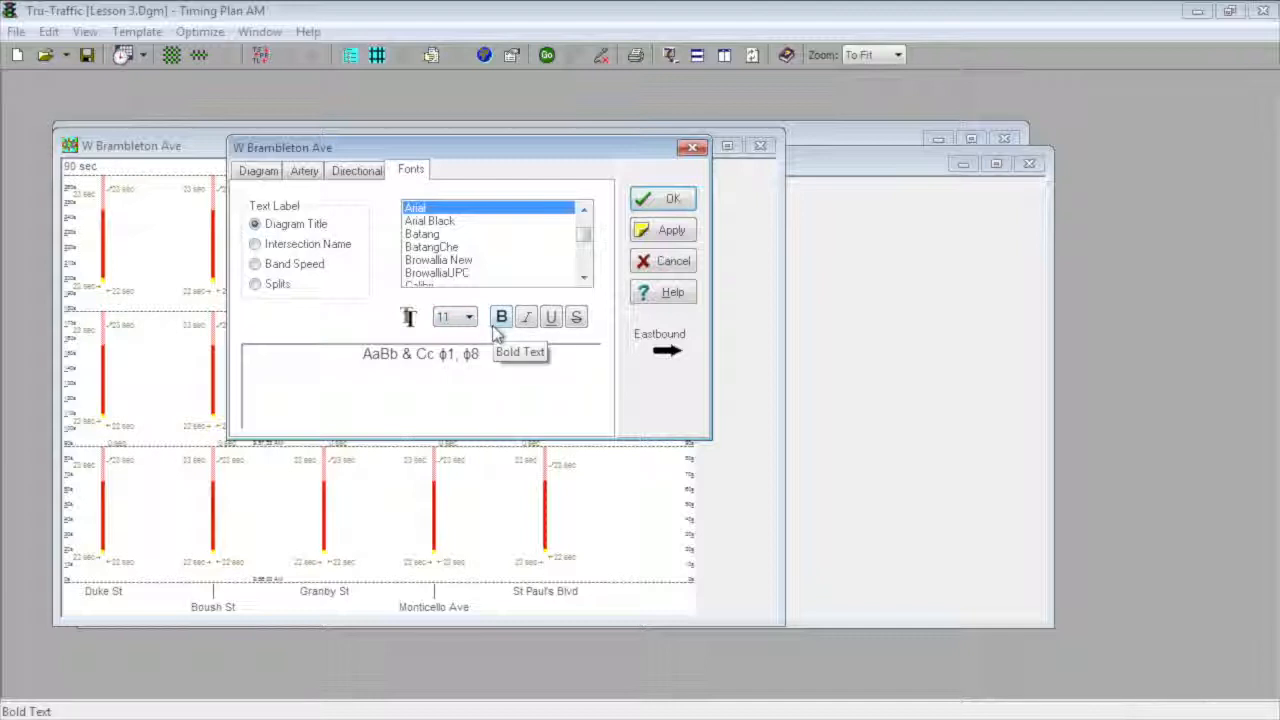